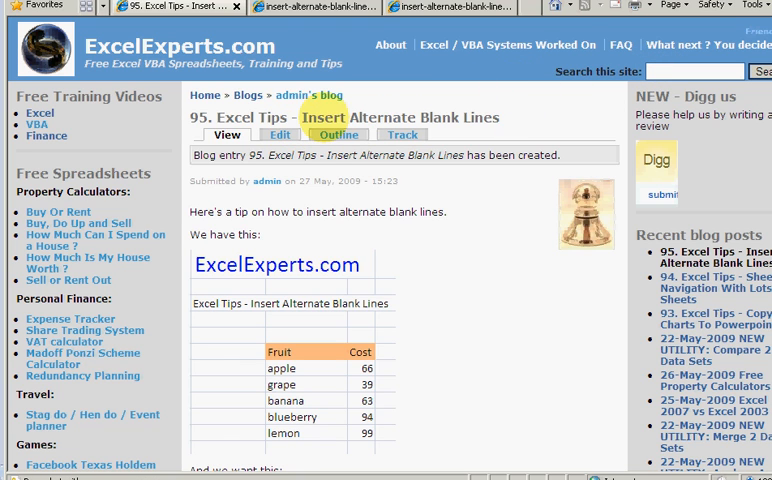
{"action": "mouse_move", "coordinate": [250, 270]}
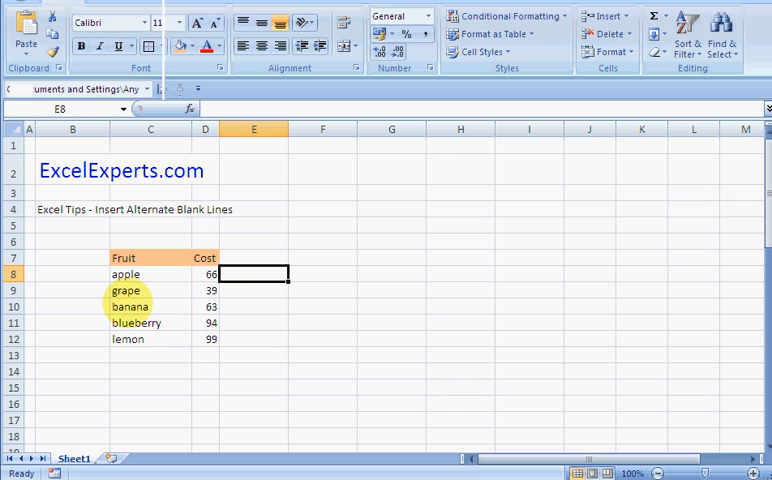
Step: Enter 1 in E8, fill odd numbers to 9, and paste the series below the list
{"action": "type", "text": "1"}
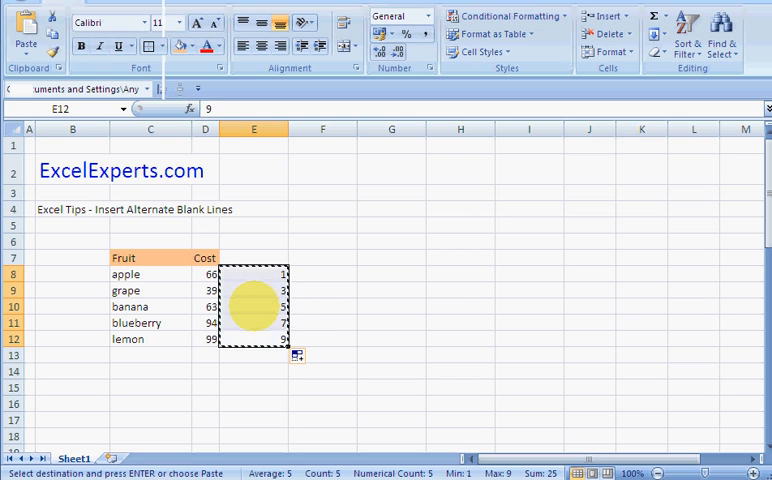
{"action": "key", "text": "Down"}
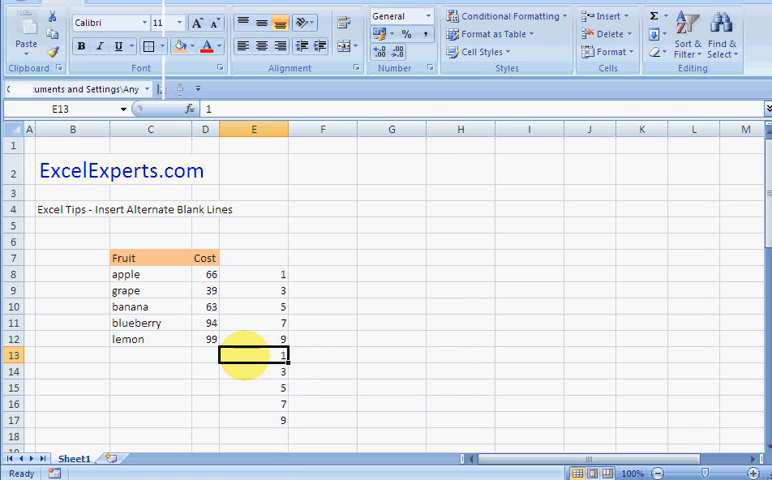
Step: Enter =E8+1 in E13 and fill it down to E17, giving even numbers 2–10
{"action": "type", "text": "=e"}
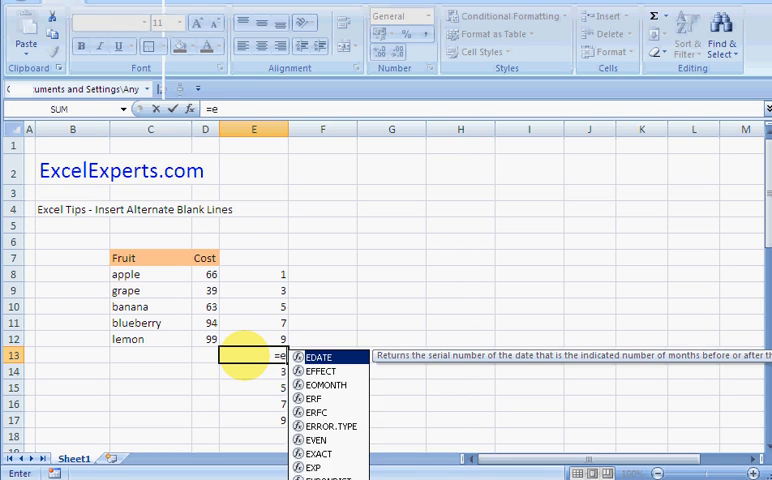
{"action": "type", "text": "8+1"}
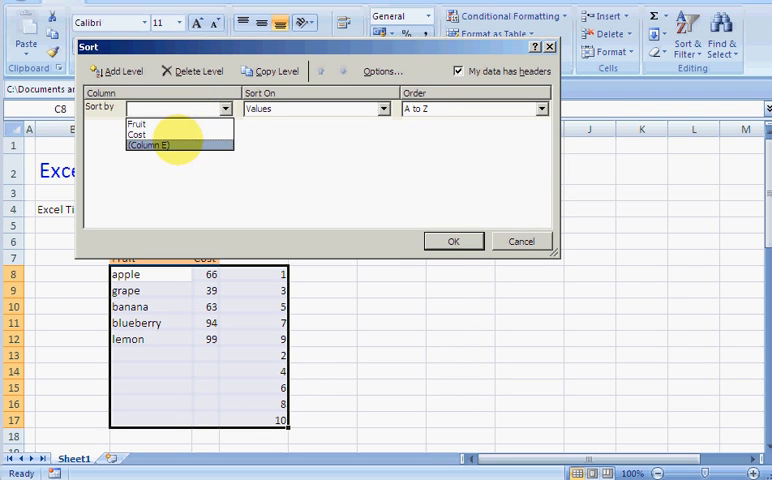
Step: Sort the rows by Column E smallest to largest so a blank row follows each fruit
{"action": "left_click", "coordinate": [452, 240]}
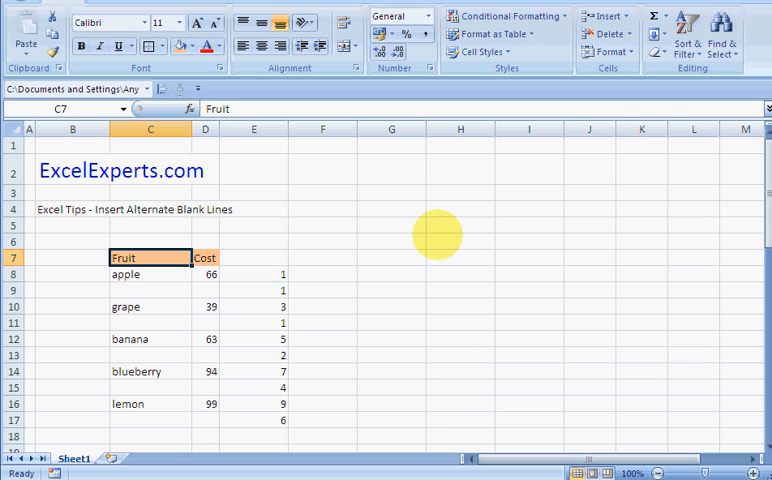